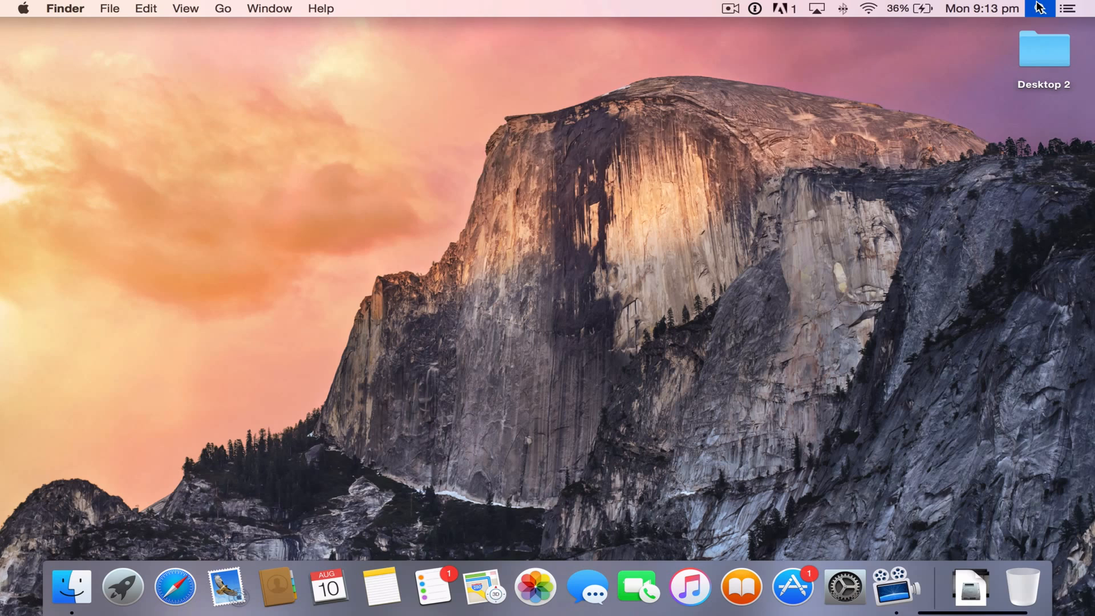
Step: Launch QuickTime Player by searching 'QuickTime Player' in Spotlight
{"action": "type", "text": "quickTime Player"}
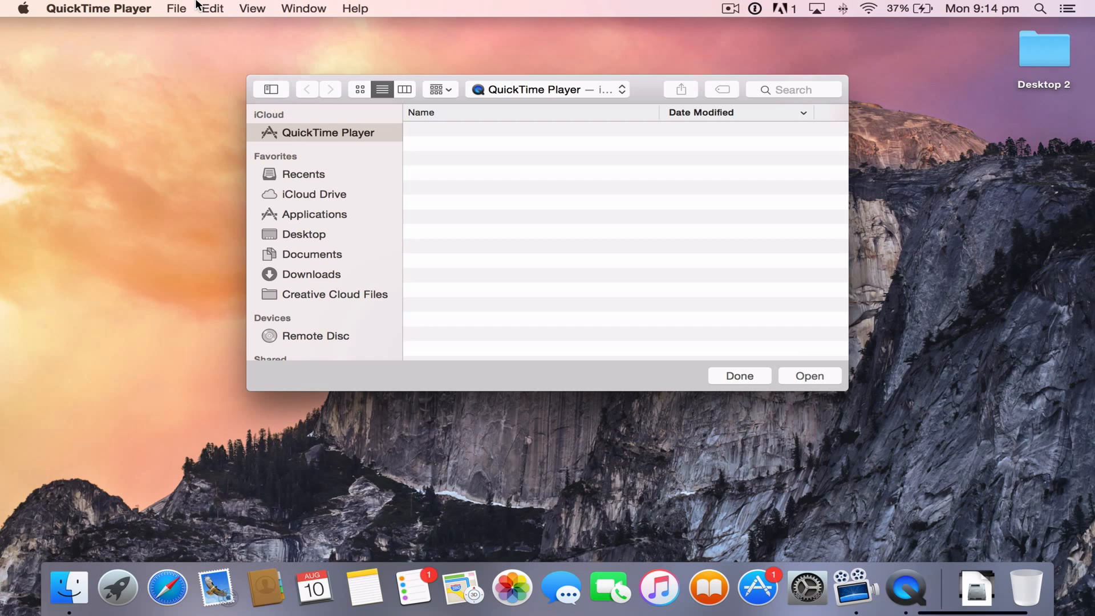
Step: Choose New Movie Recording from the File menu
{"action": "left_click", "coordinate": [175, 9]}
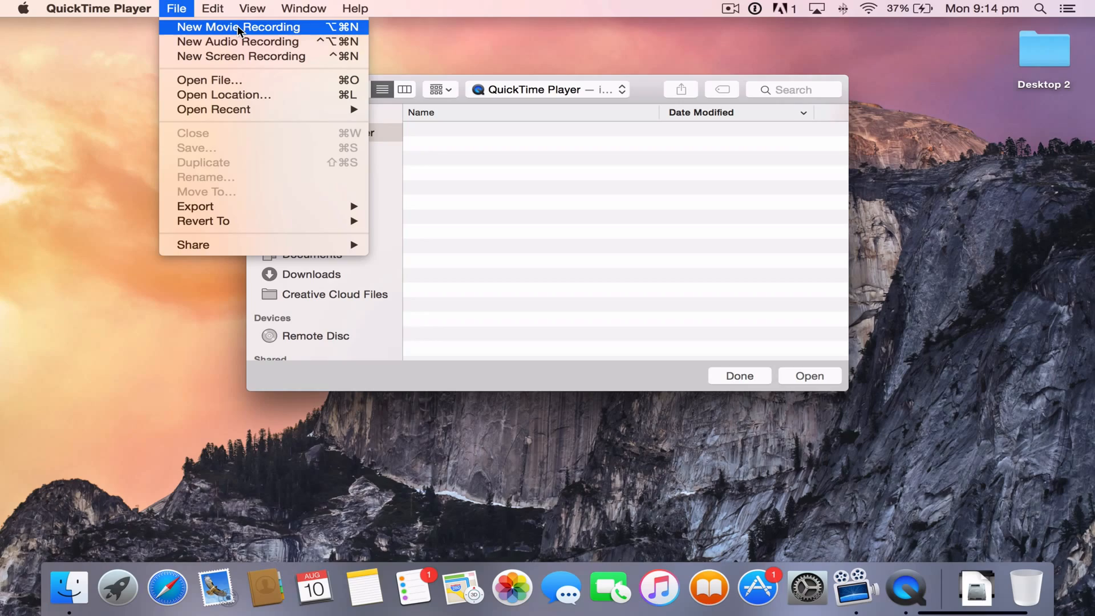
{"action": "left_click", "coordinate": [239, 27]}
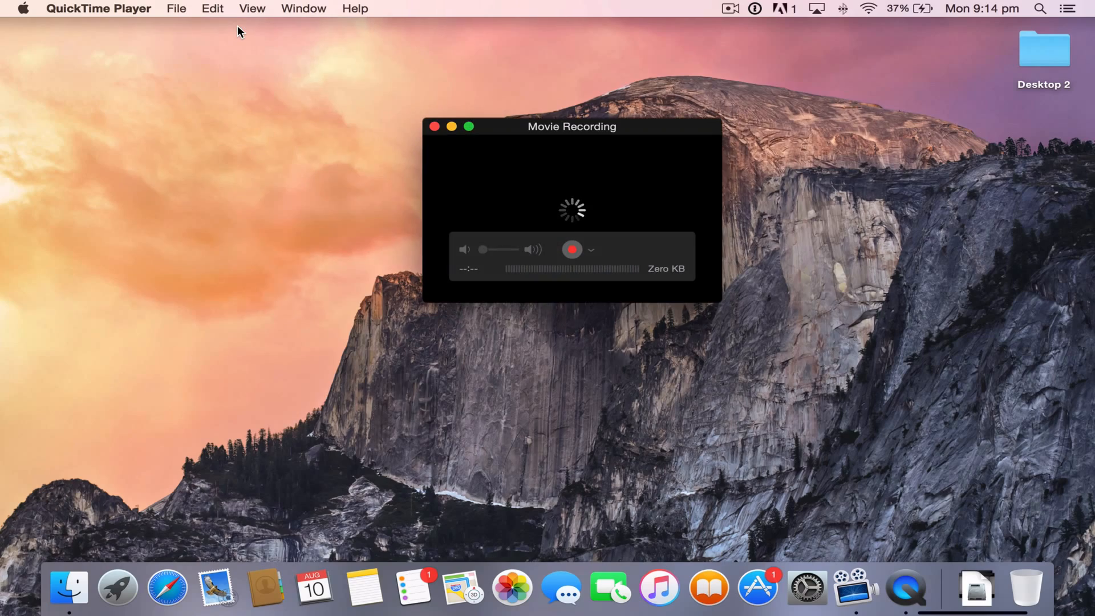
Step: Select iPhone as the camera source in the recording options menu
{"action": "left_click", "coordinate": [469, 127]}
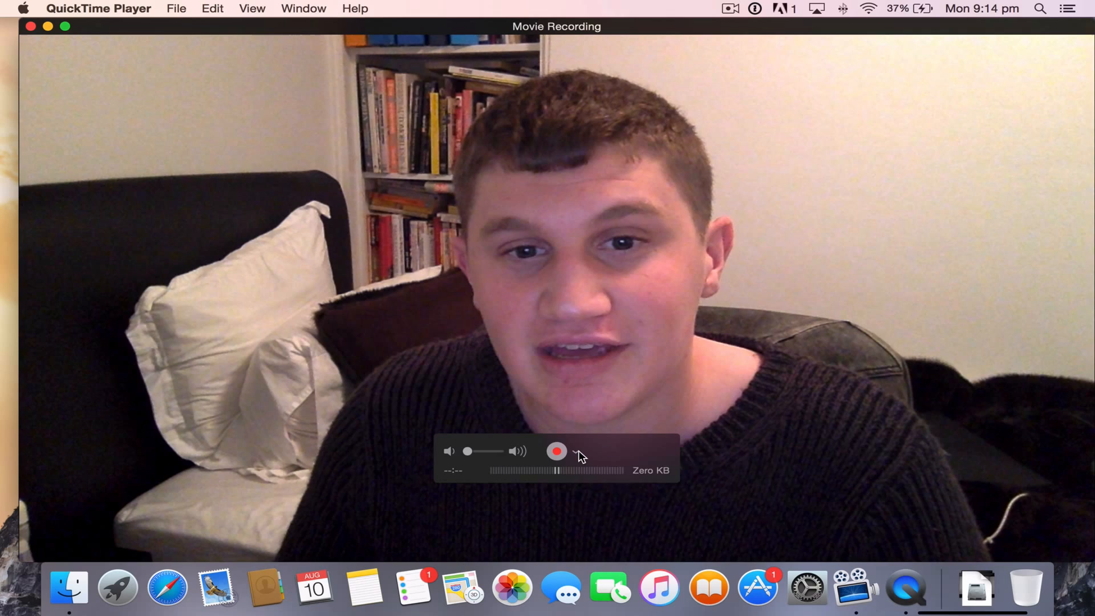
{"action": "left_click", "coordinate": [575, 451]}
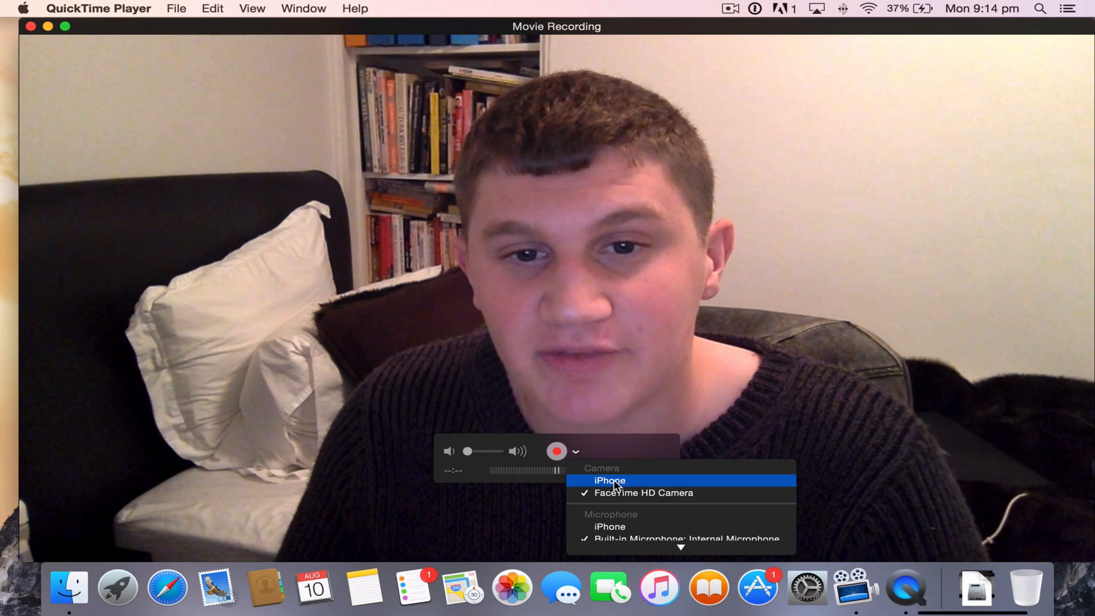
{"action": "left_click", "coordinate": [610, 480]}
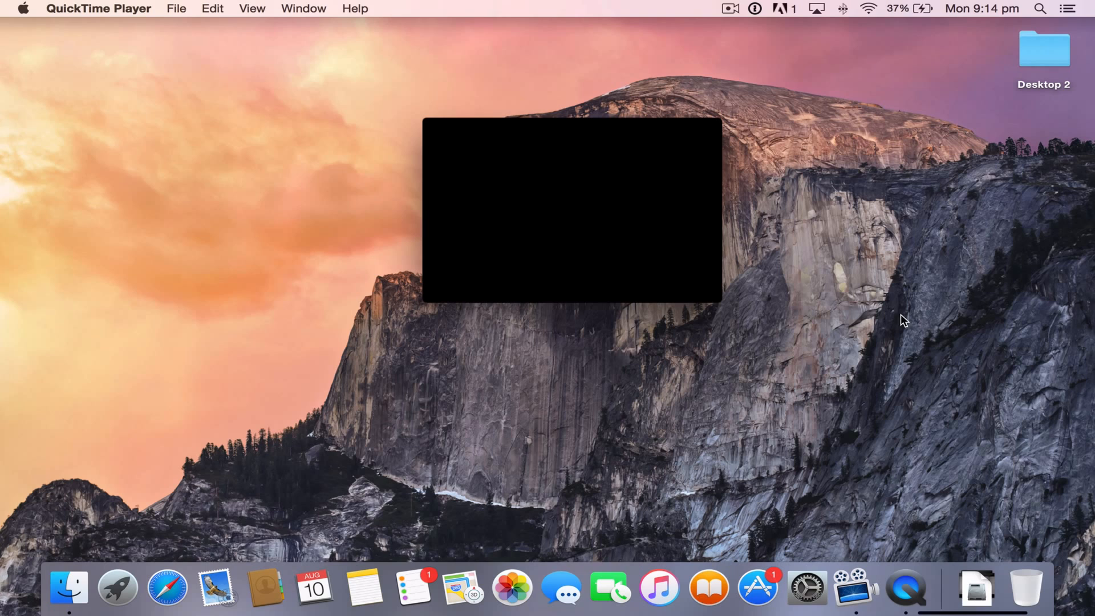
{"action": "mouse_move", "coordinate": [49, 47]}
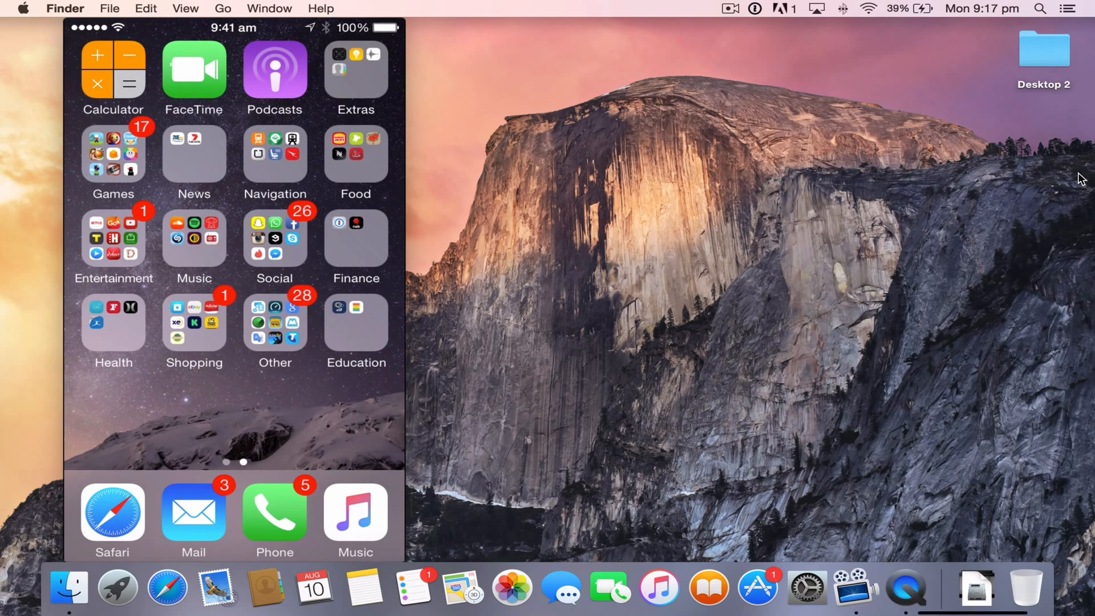
Step: Wait for the iPhone feed, then swipe between home screen pages
{"action": "scroll", "scroll_direction": "left", "scroll_amount": 3}
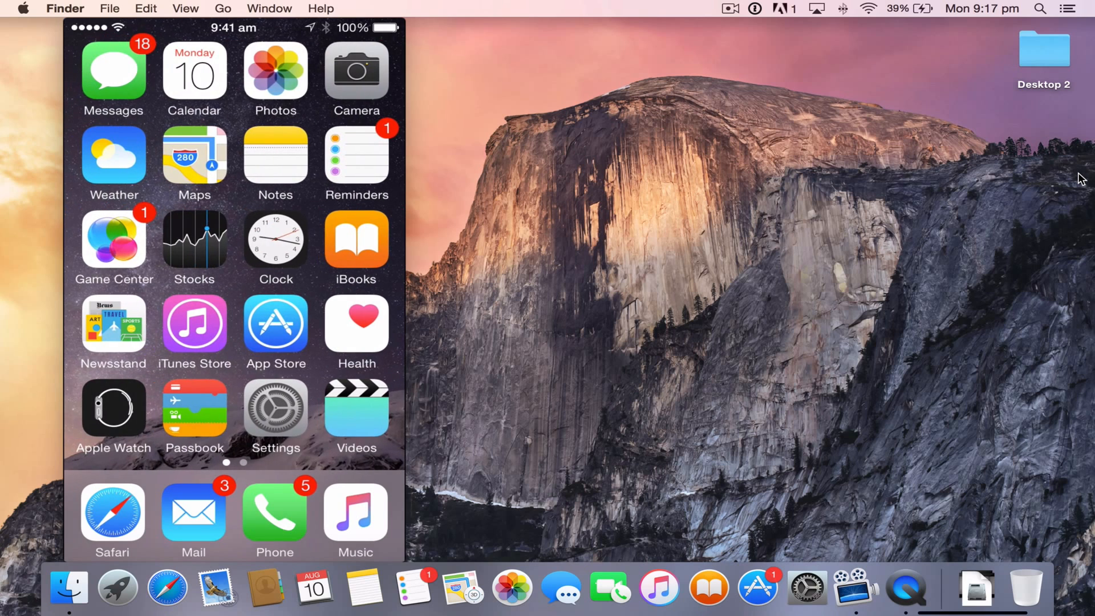